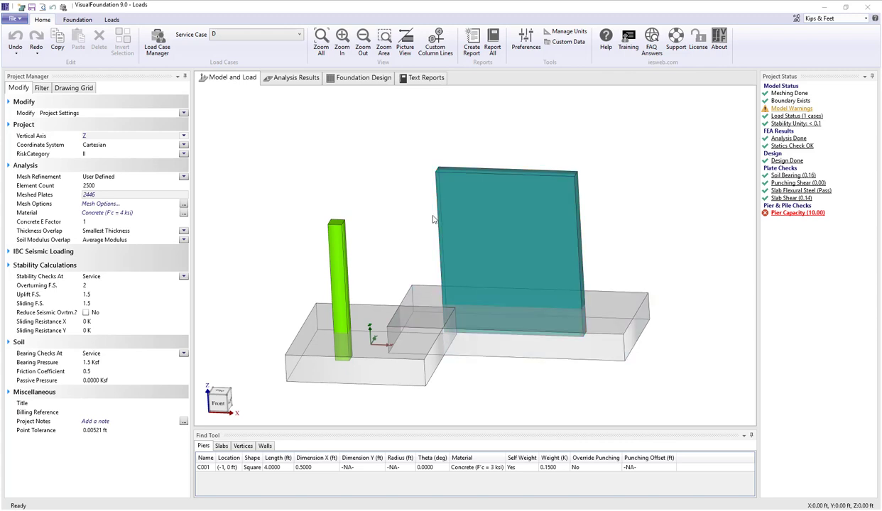
- Make the live load case L the active service case from the Home ribbon
left_click(504, 241)
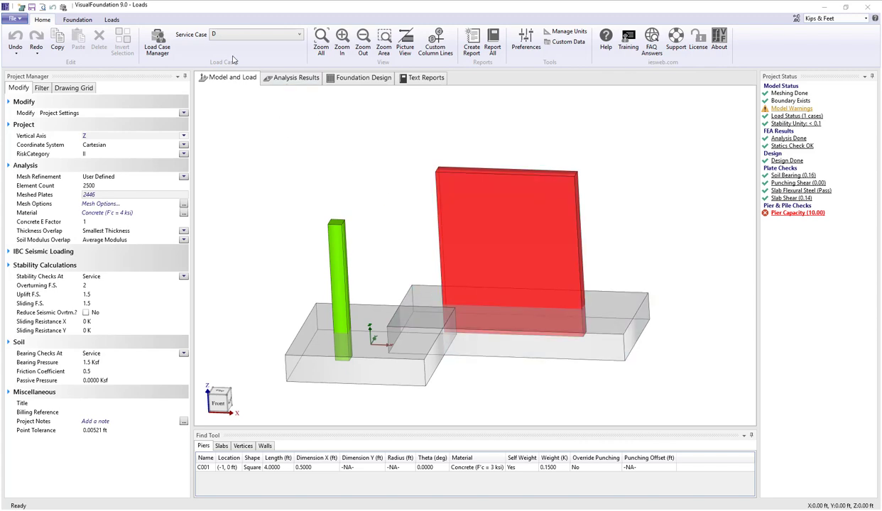
mouse_move(224, 60)
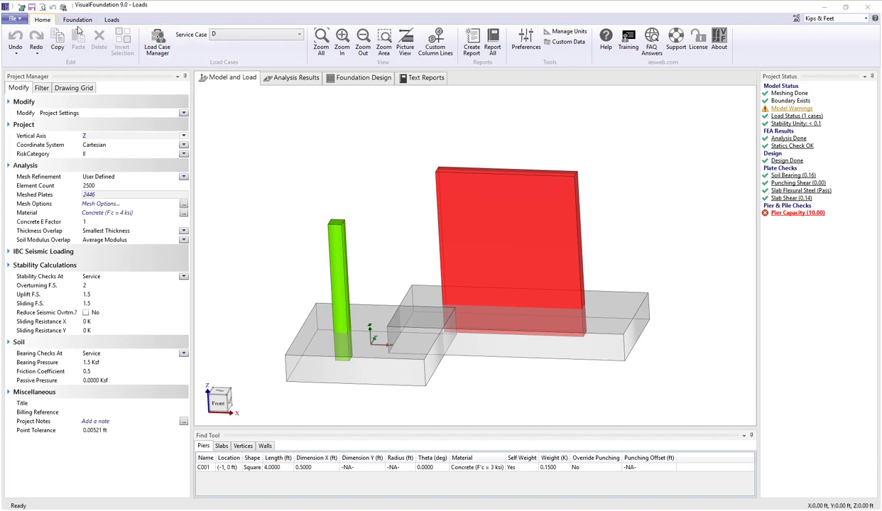
mouse_move(210, 43)
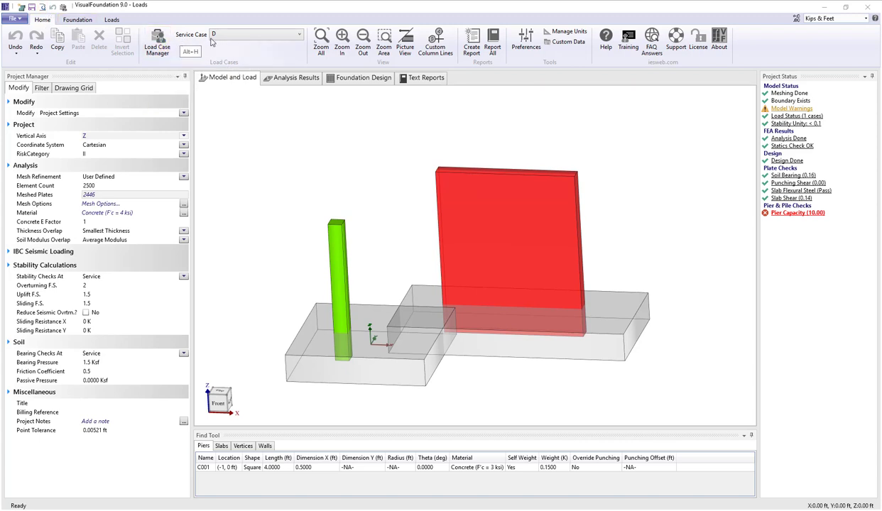
mouse_move(263, 42)
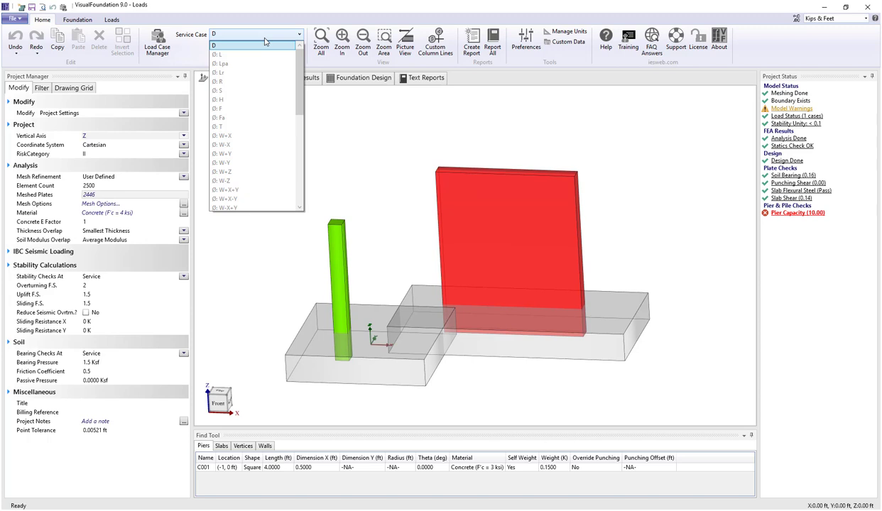
mouse_move(256, 54)
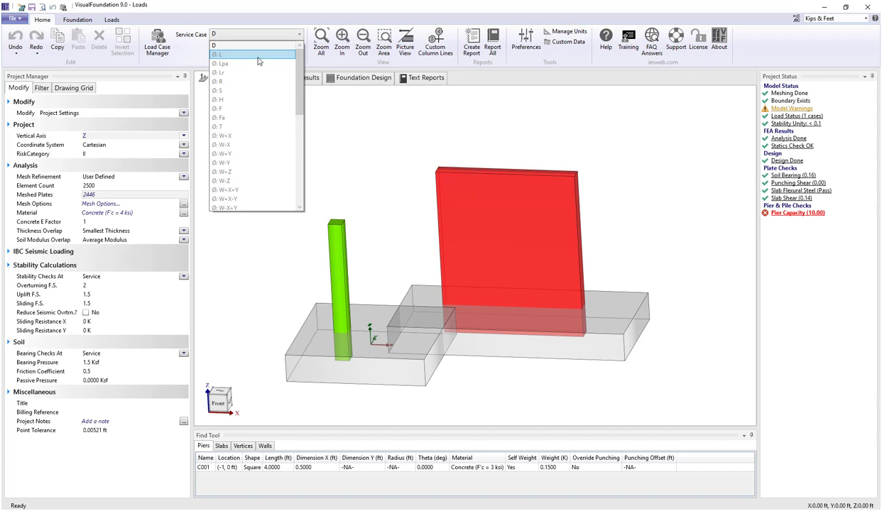
mouse_move(224, 55)
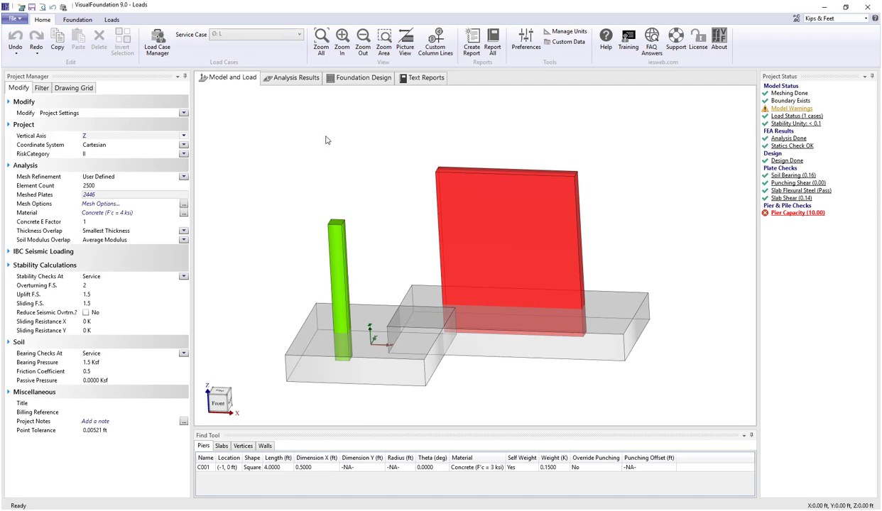
mouse_move(321, 137)
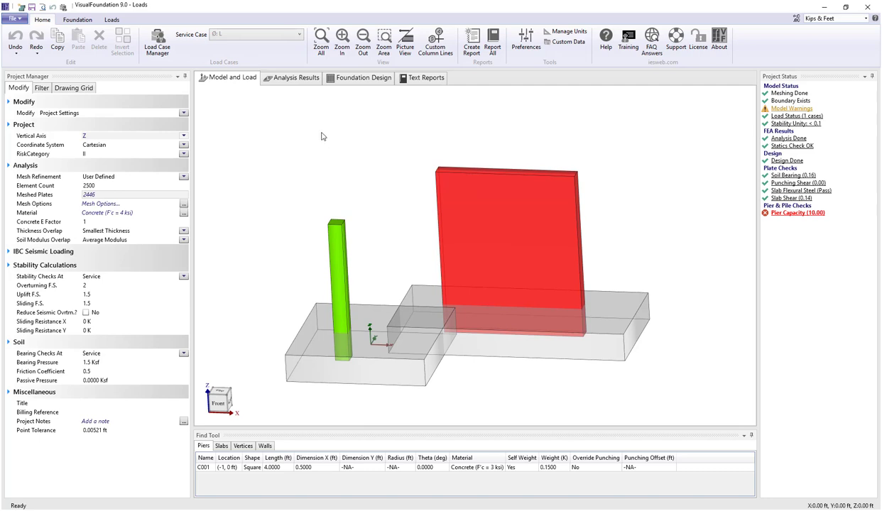
mouse_move(319, 128)
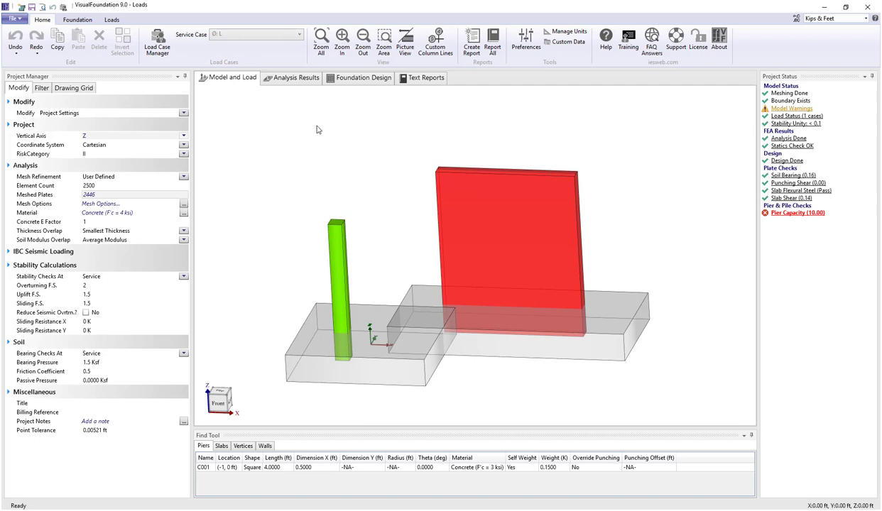
mouse_move(311, 125)
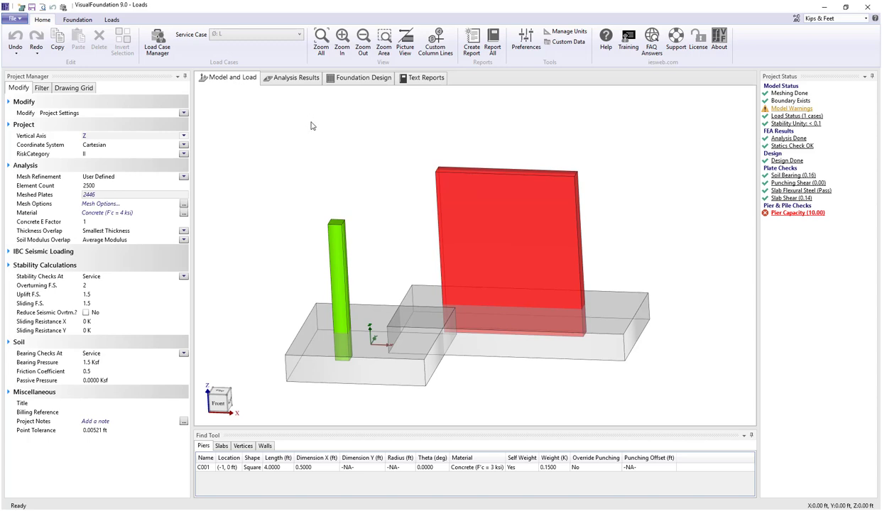
mouse_move(329, 202)
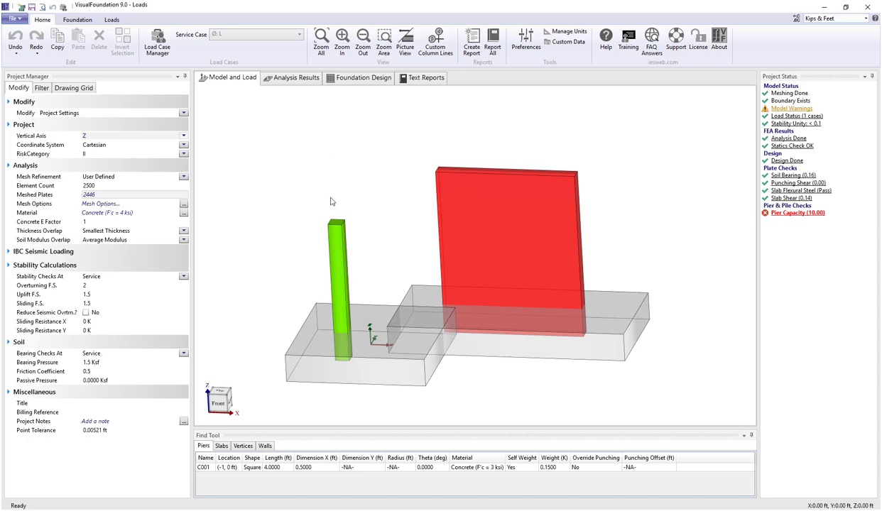
- Apply a default 1 k downward pier load to the square pier in case L
left_click(338, 284)
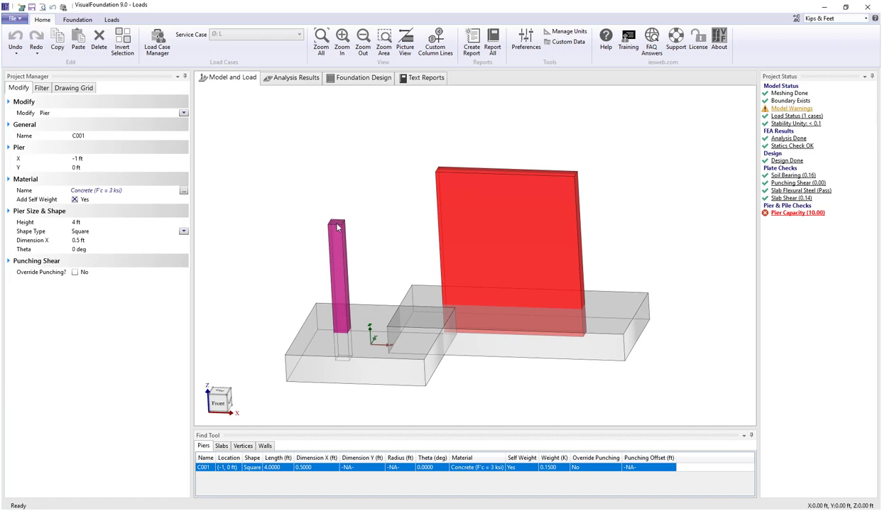
left_click(111, 20)
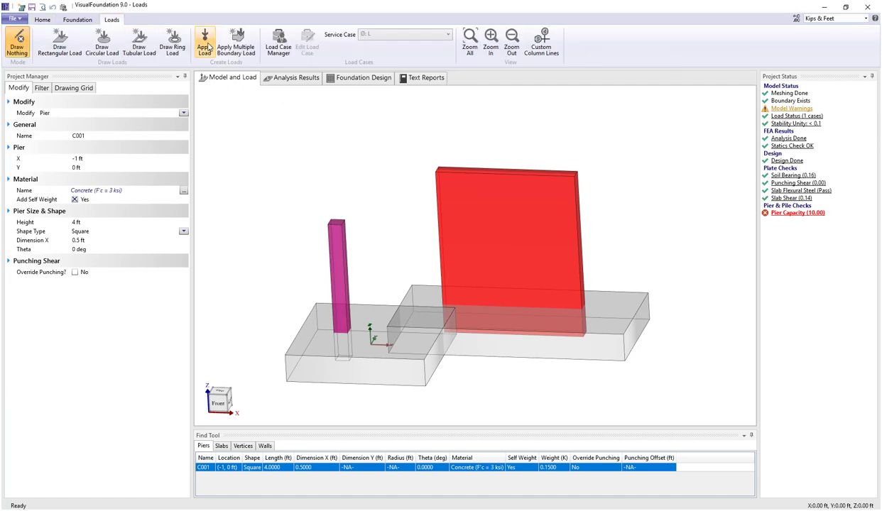
left_click(205, 43)
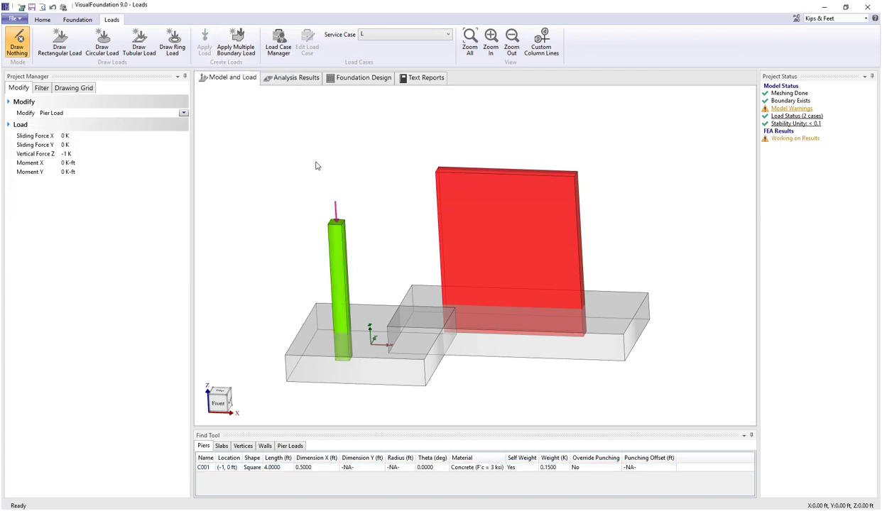
mouse_move(338, 207)
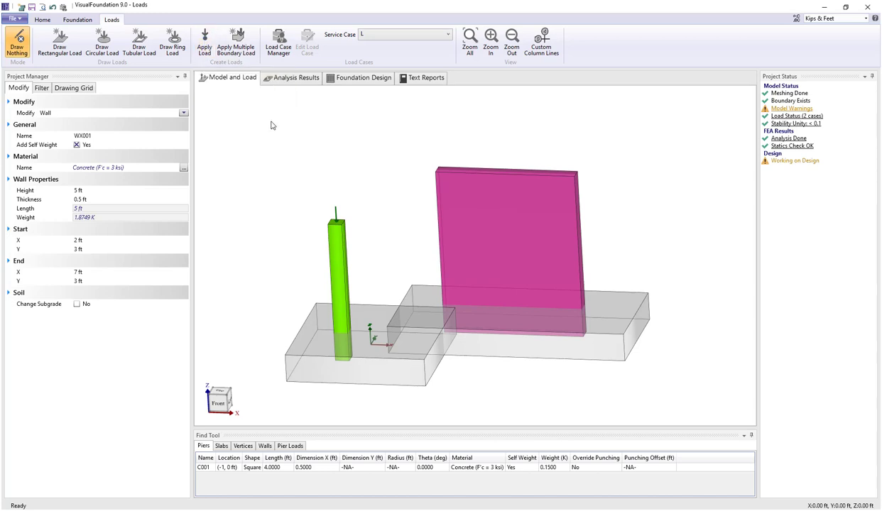
- Apply a default 1 k downward load along the 5 ft wall via its right-click menu
right_click(273, 125)
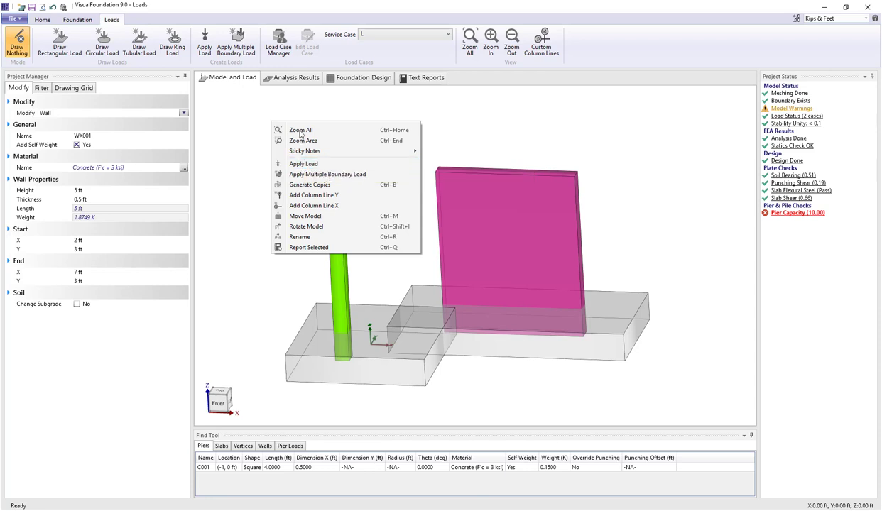
left_click(302, 163)
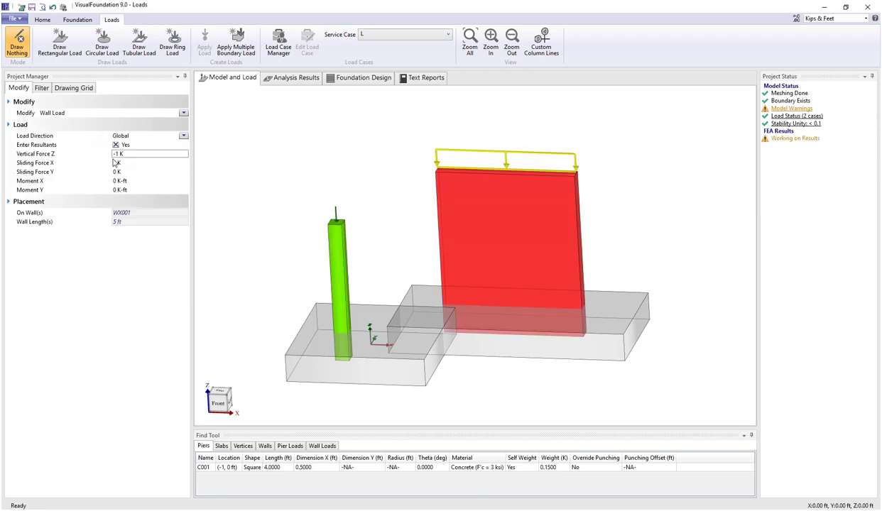
mouse_move(120, 153)
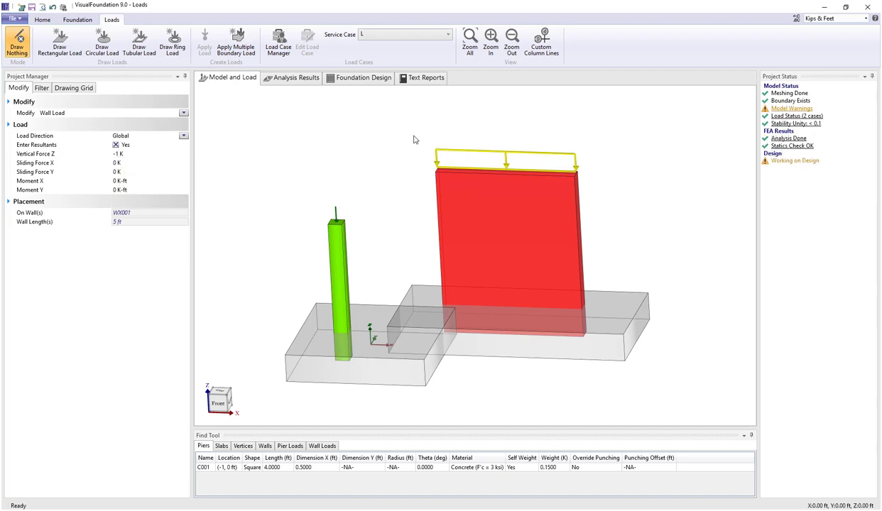
mouse_move(256, 141)
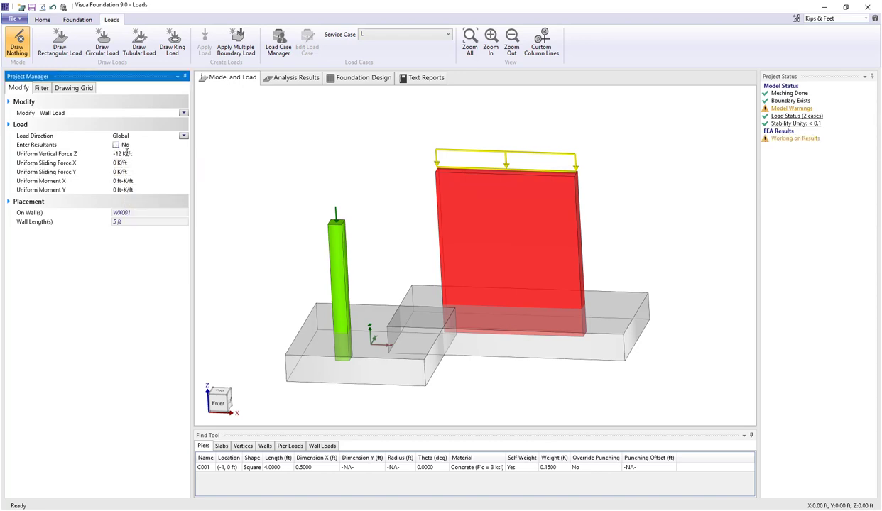
mouse_move(117, 145)
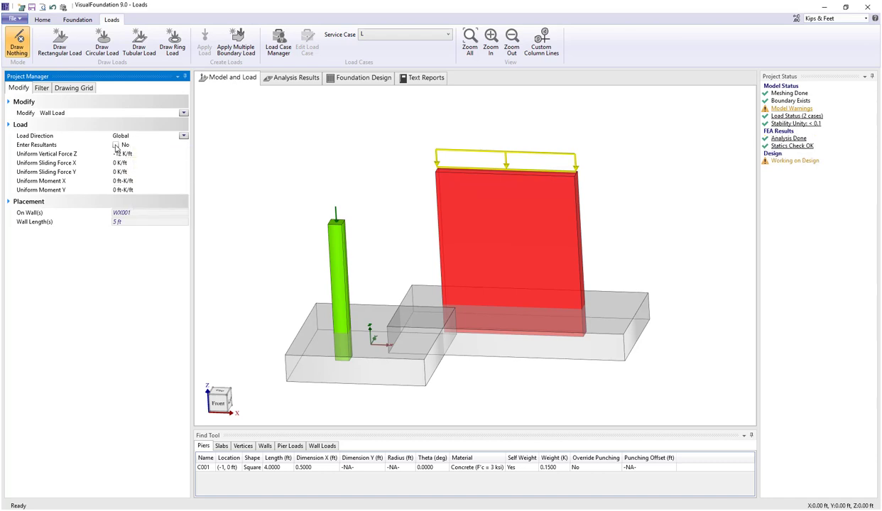
- Set the wall load direction to Local, giving forces parallel and perpendicular to the wall
left_click(184, 137)
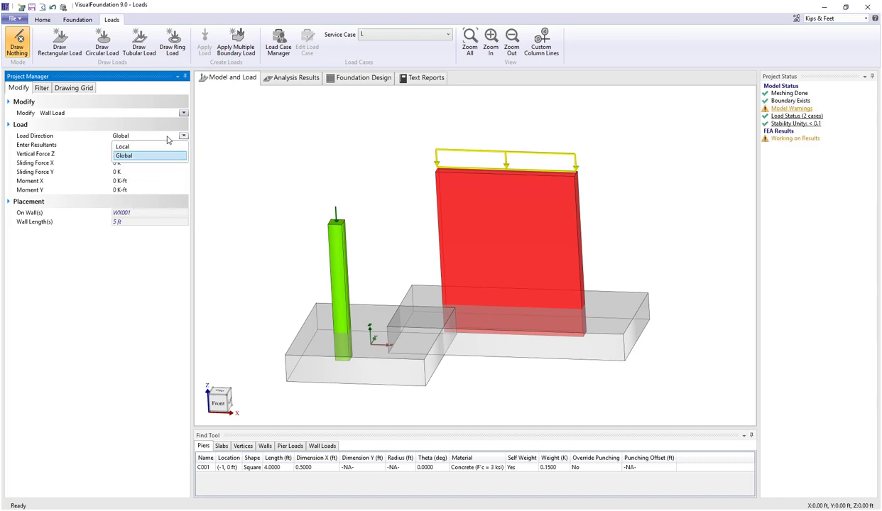
left_click(122, 145)
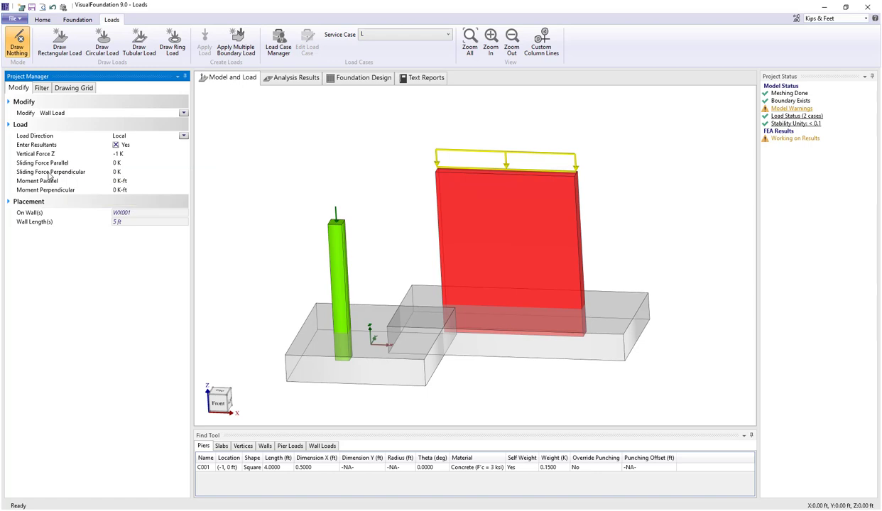
mouse_move(40, 180)
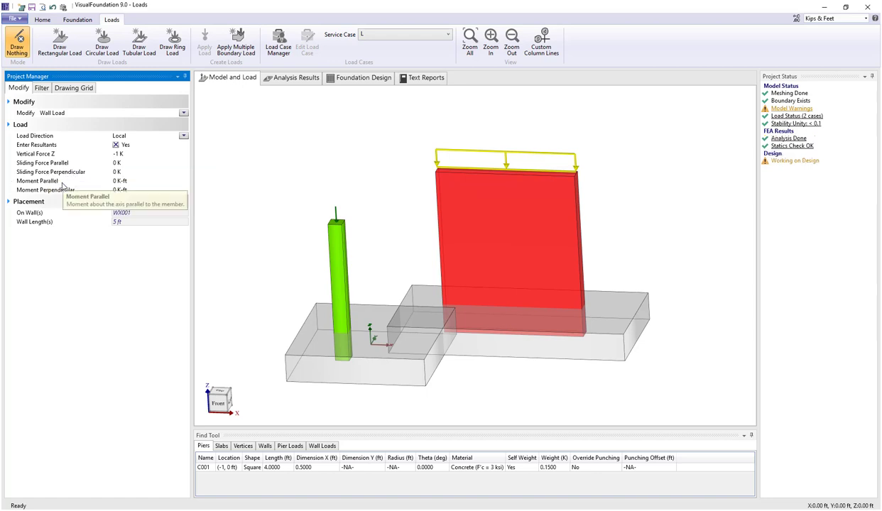
mouse_move(78, 191)
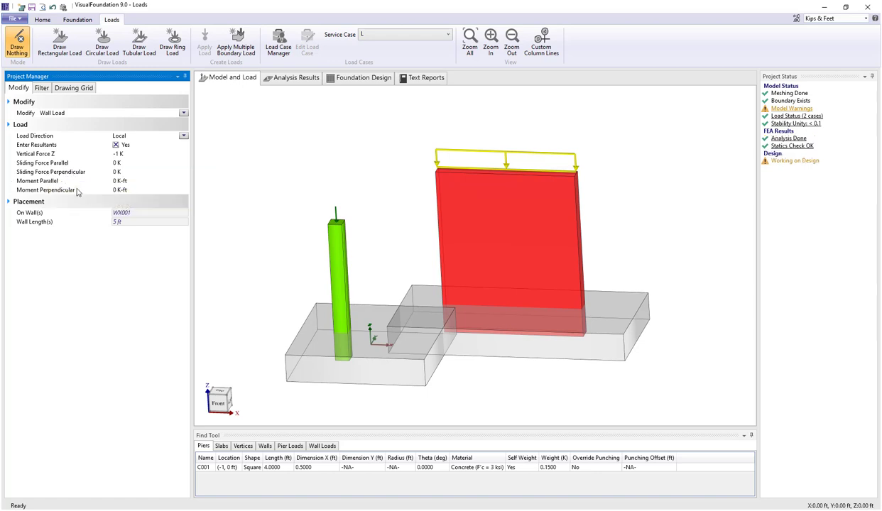
mouse_move(222, 140)
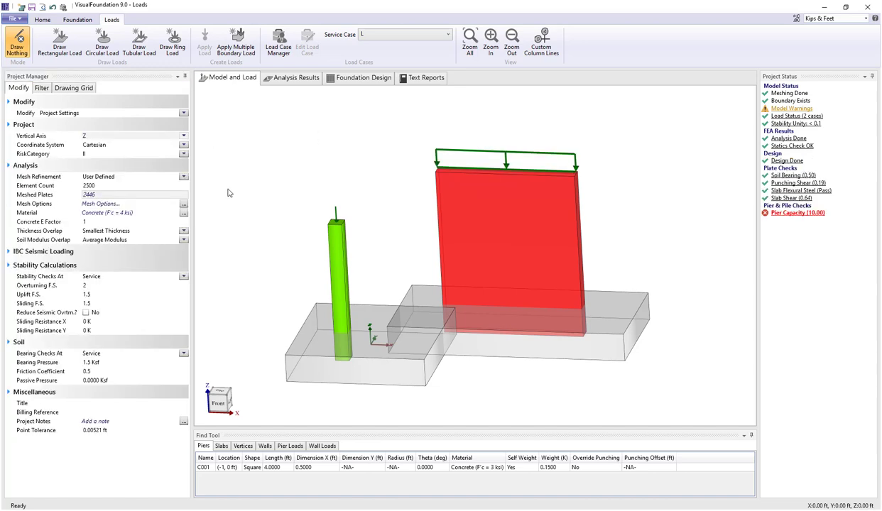
left_click(298, 346)
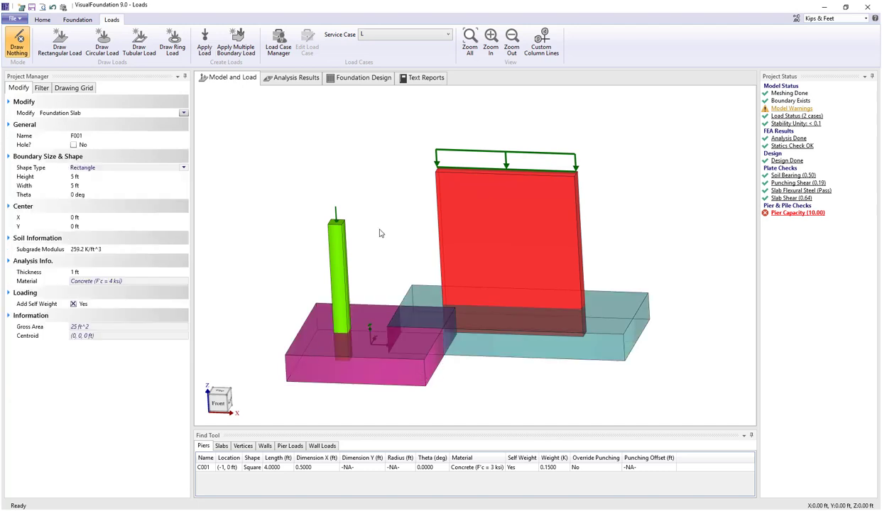
left_click(204, 43)
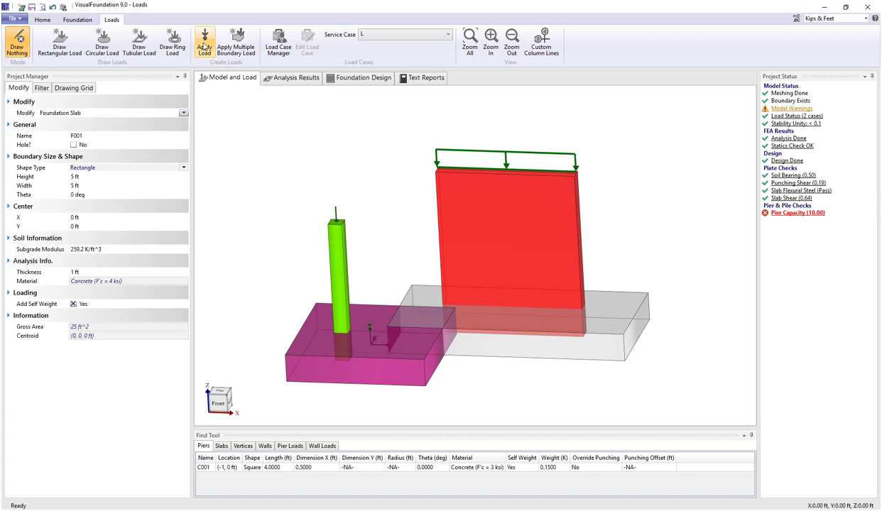
left_click(205, 42)
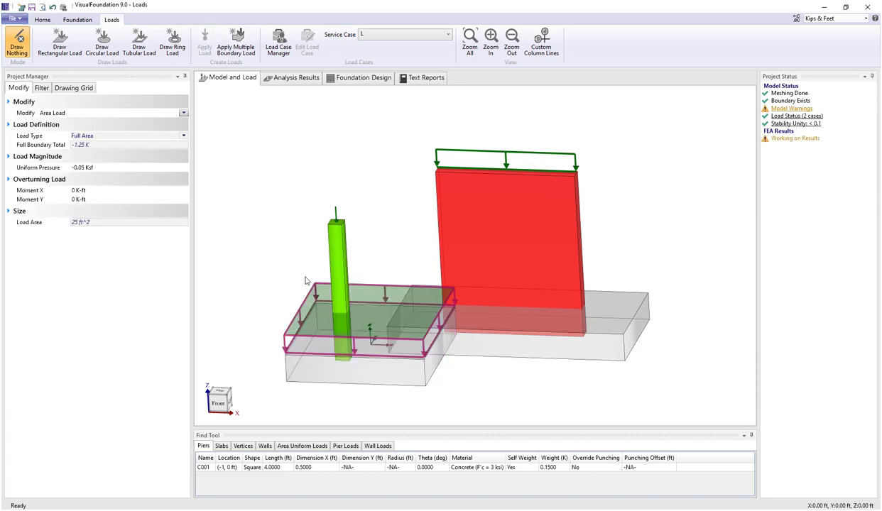
left_click(127, 191)
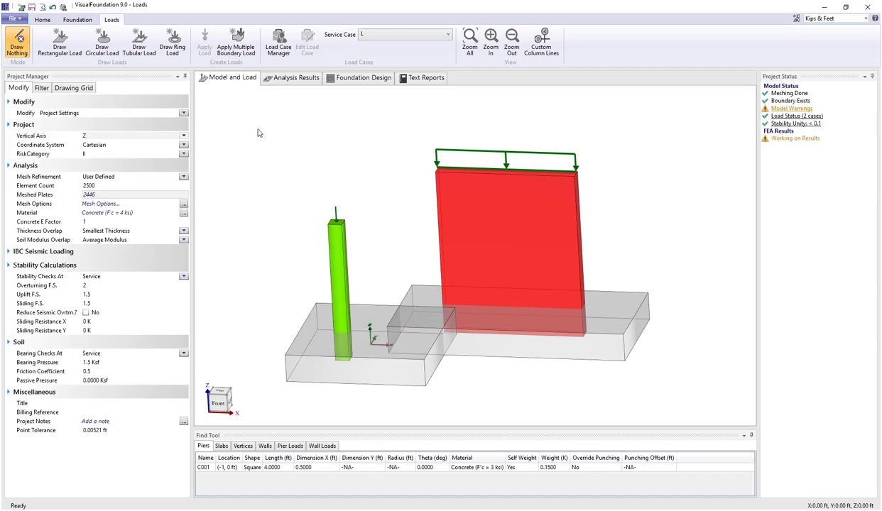
- Apply a Full Foundation uniform pressure load of -1 ksf across both slabs
left_click(235, 42)
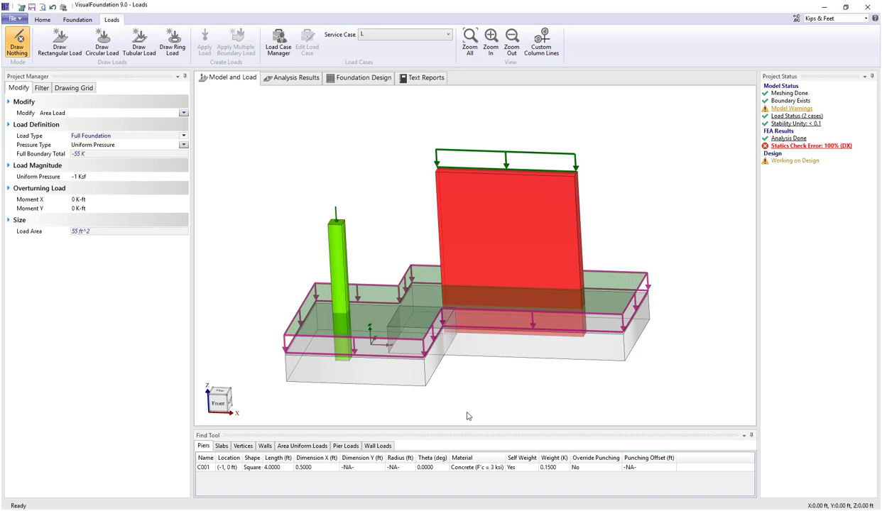
left_click(130, 176)
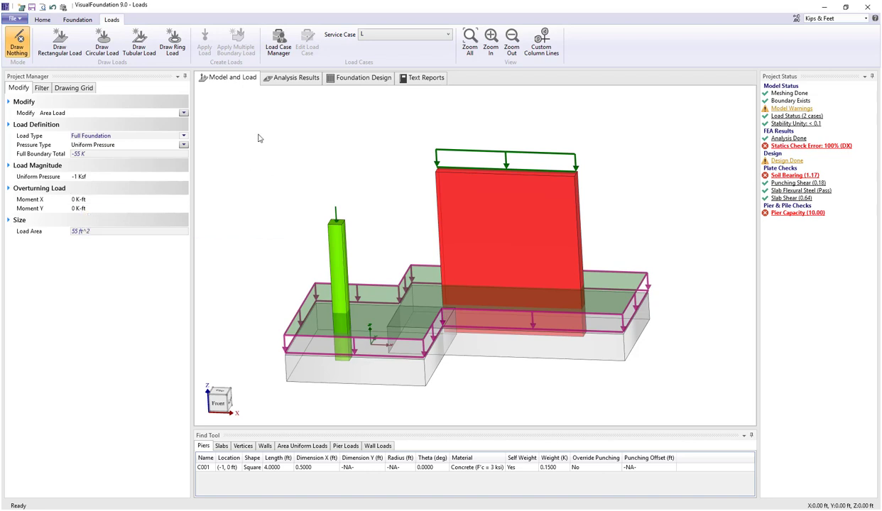
mouse_move(318, 162)
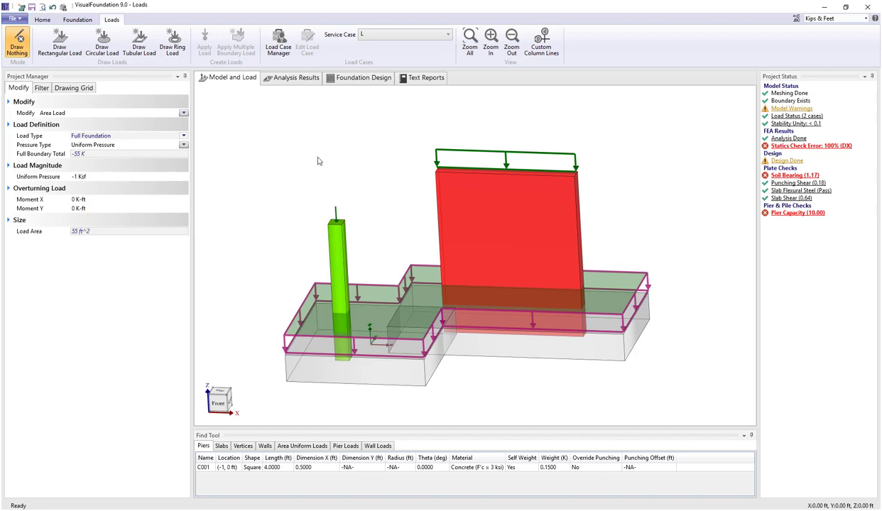
mouse_move(399, 297)
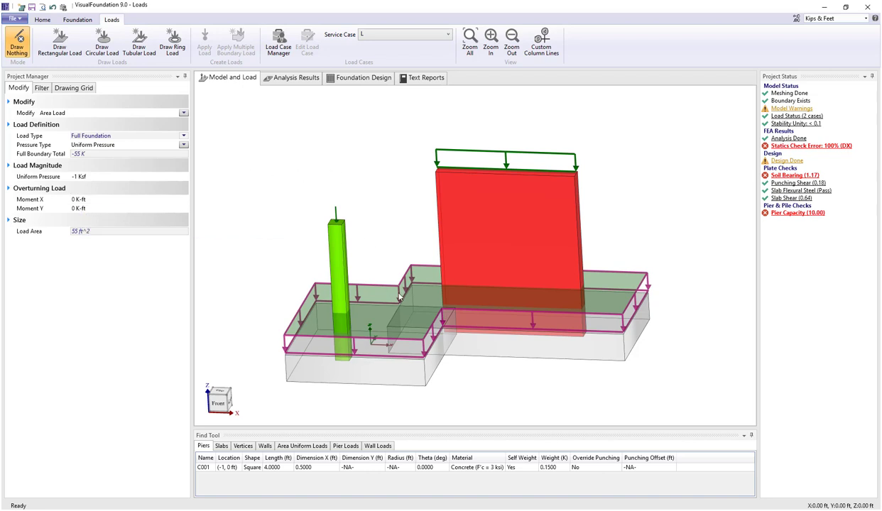
mouse_move(398, 290)
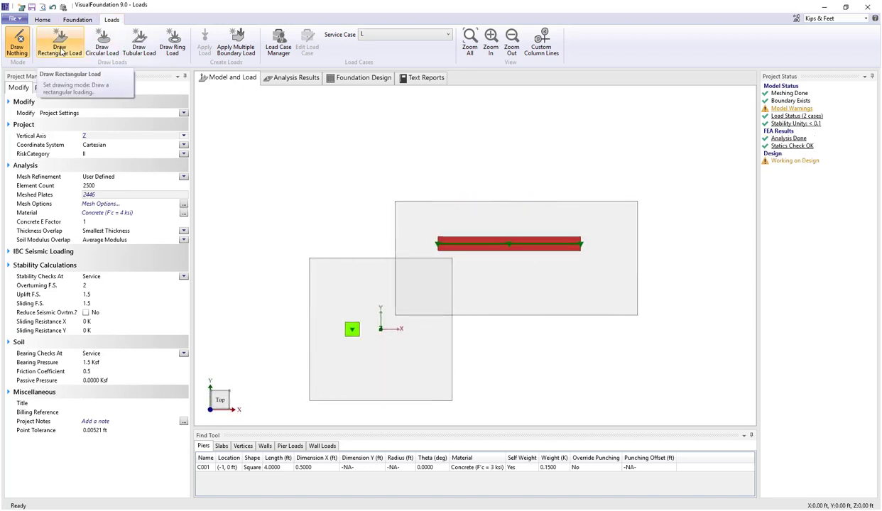
- Draw a small -0.05 ksf rectangular area load on slab F001 just above the pier
left_click(60, 43)
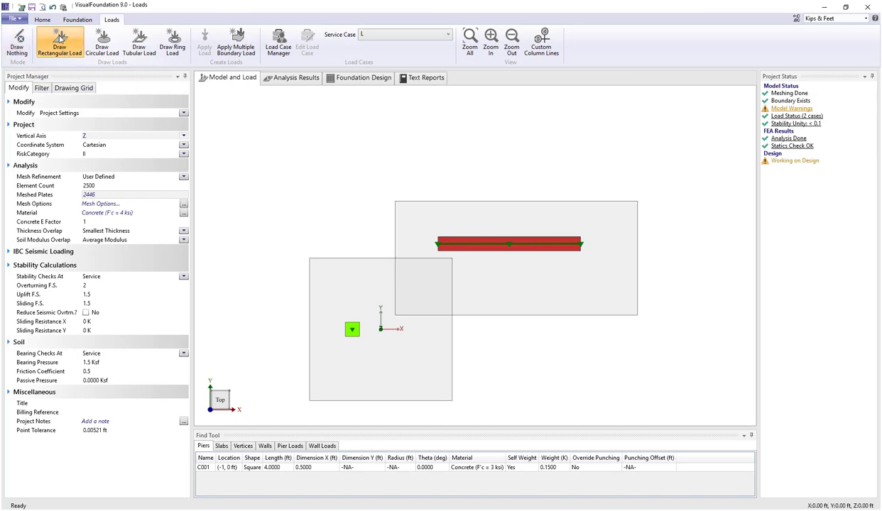
left_click(352, 329)
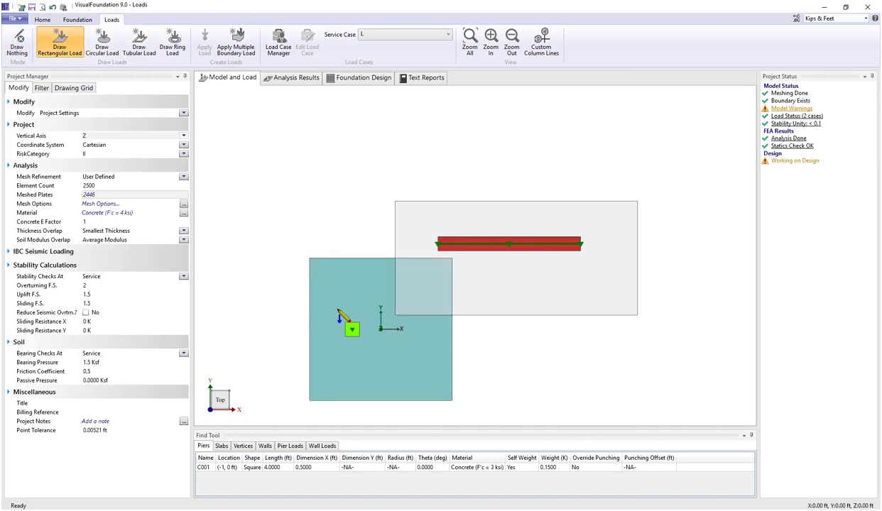
left_click(352, 297)
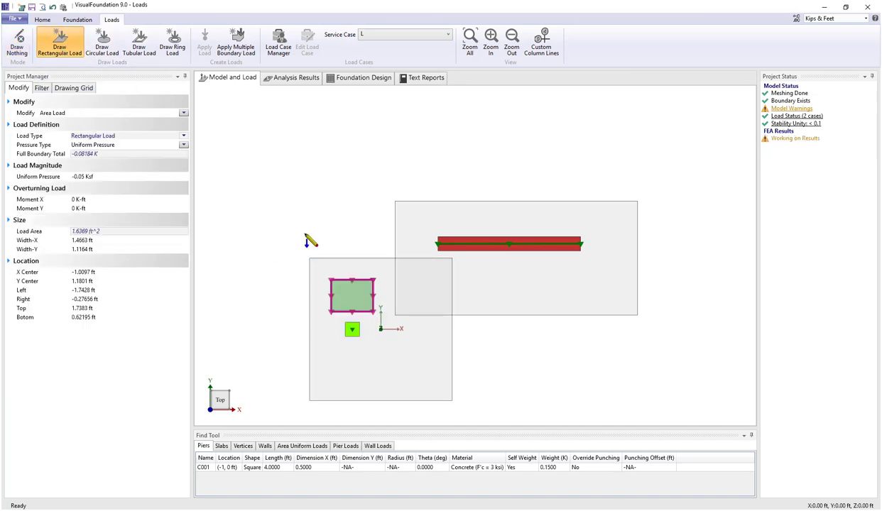
mouse_move(259, 219)
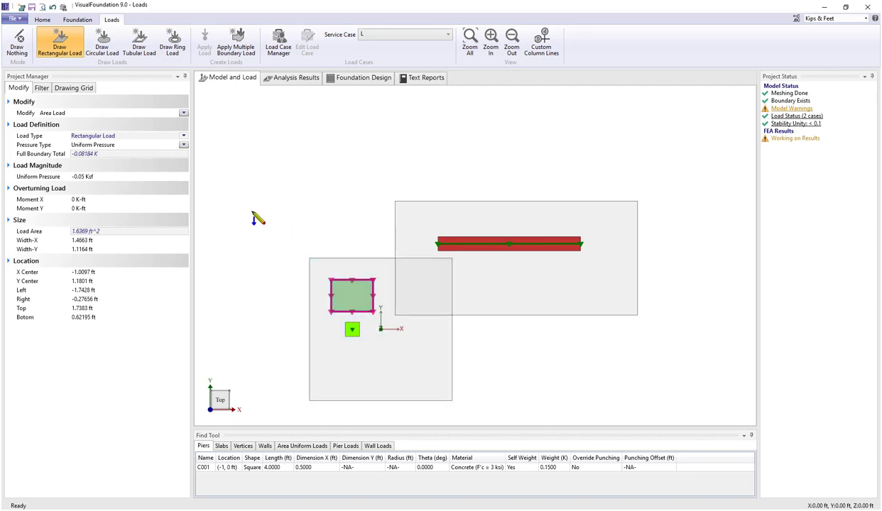
left_click(128, 240)
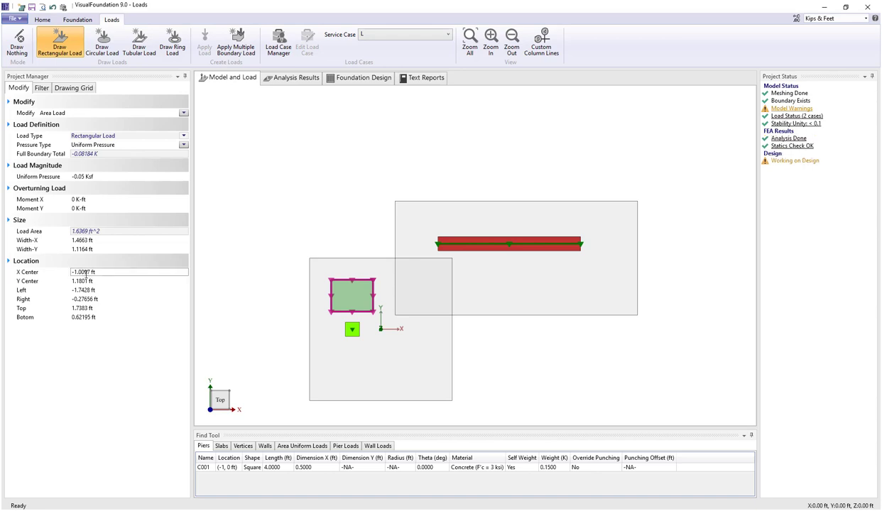
left_click(128, 308)
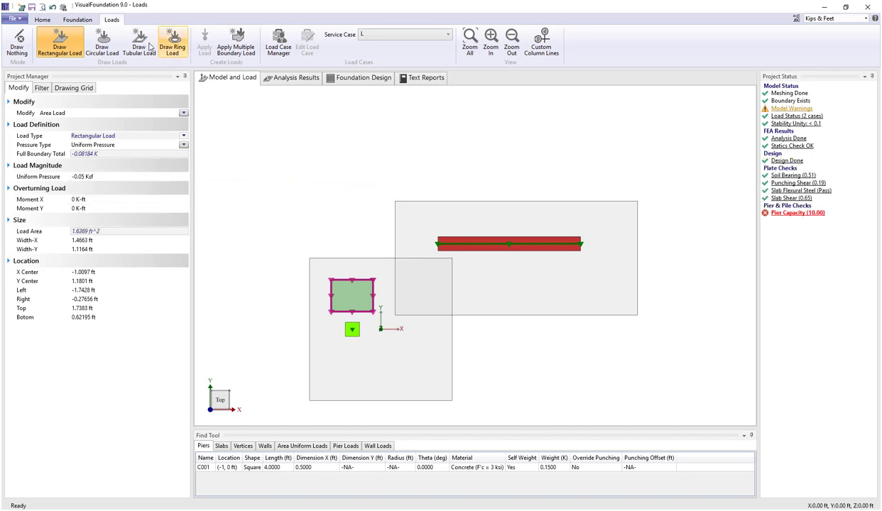
- Draw a circular load below the pier and a ring load at the right slab's edge
left_click(102, 43)
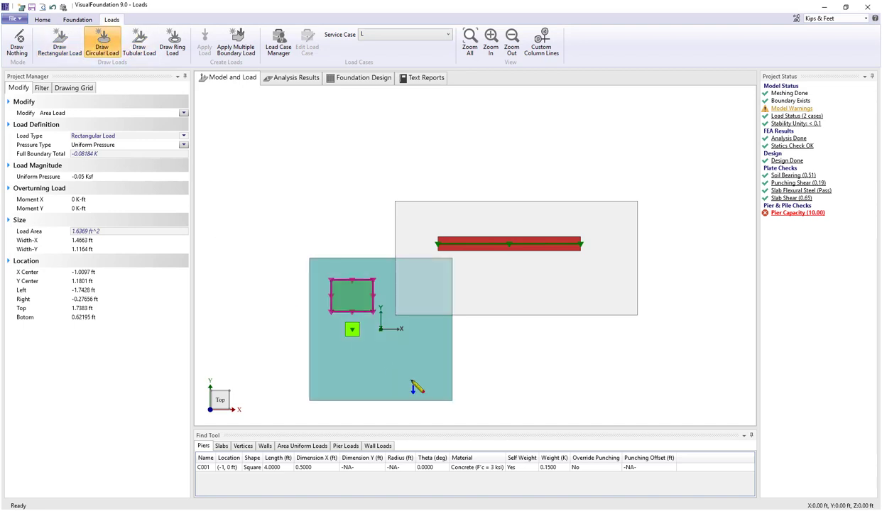
left_click(398, 371)
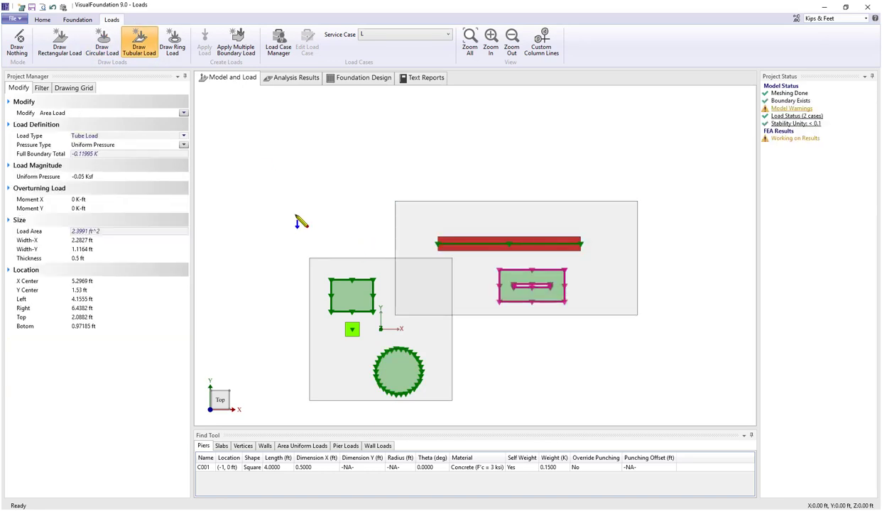
mouse_move(145, 94)
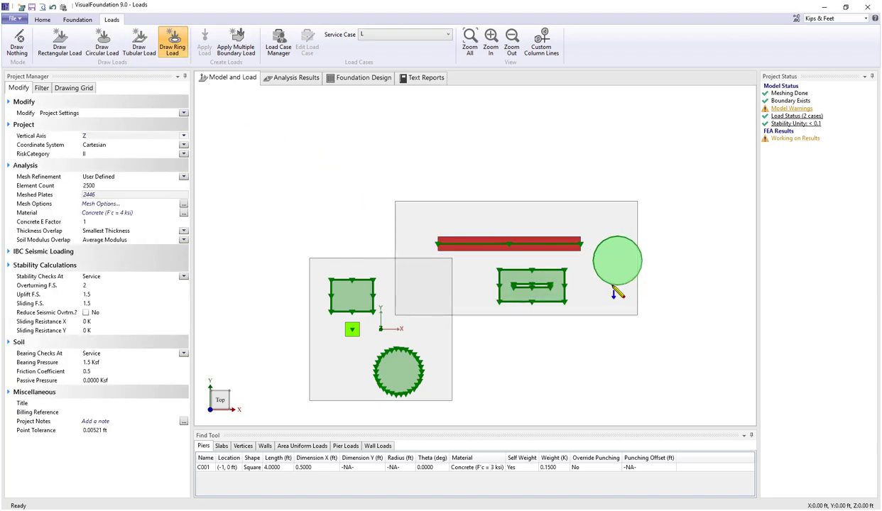
left_click(617, 261)
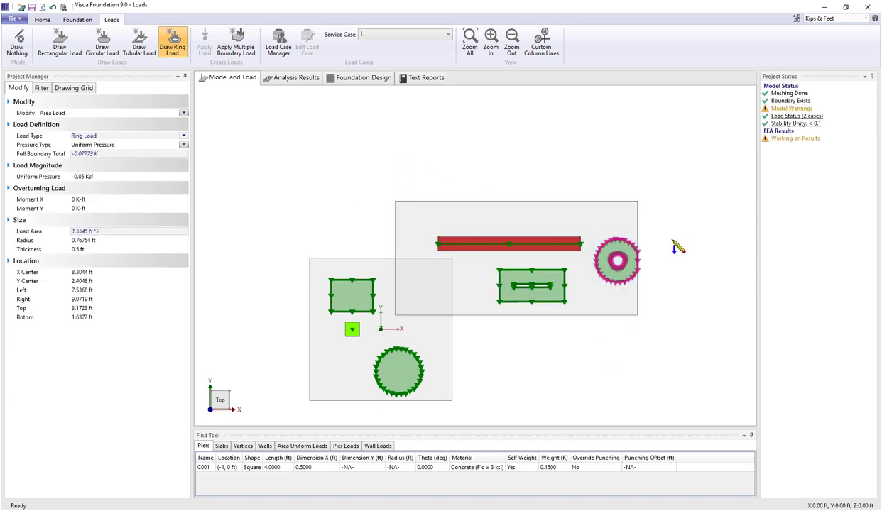
mouse_move(332, 199)
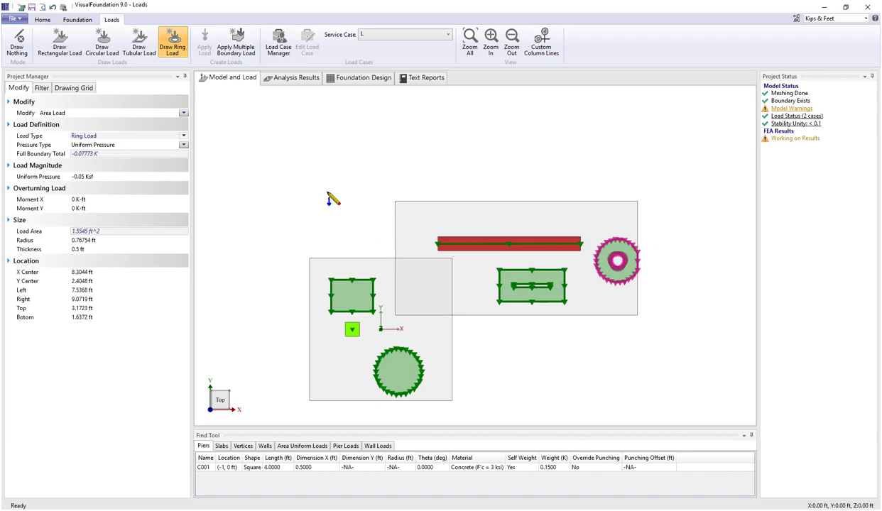
mouse_move(240, 358)
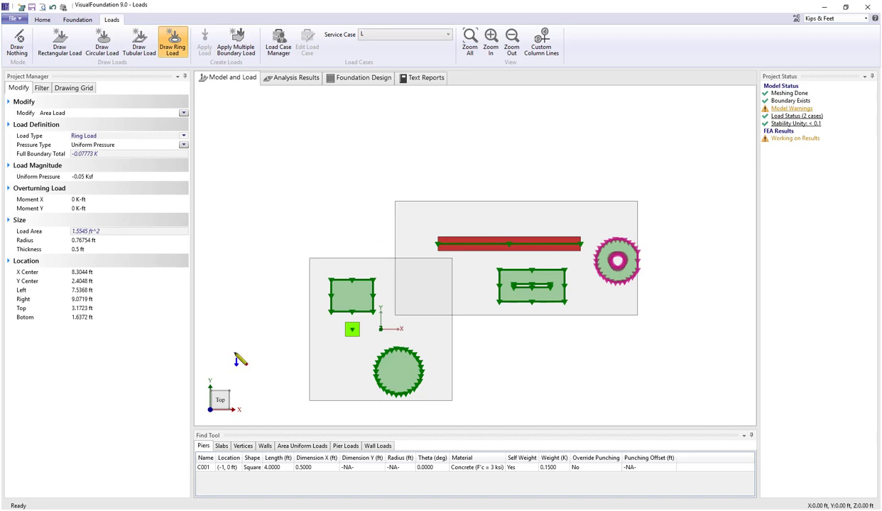
mouse_move(269, 311)
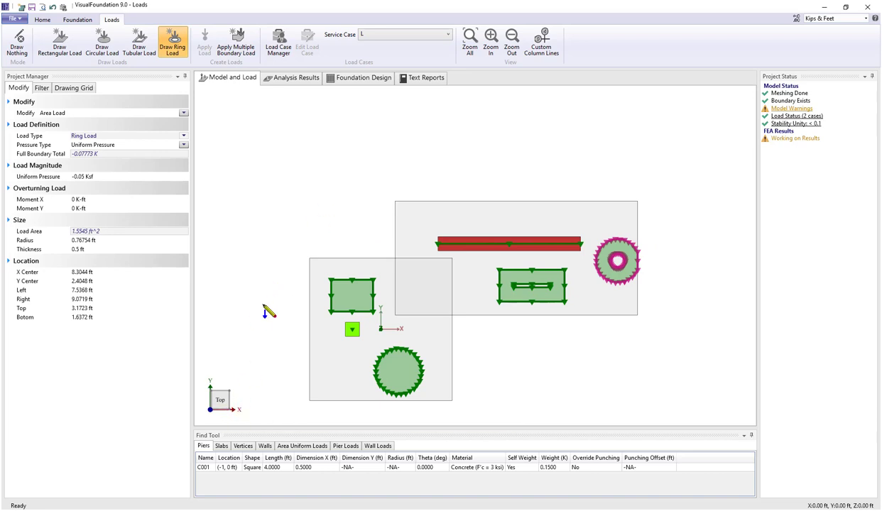